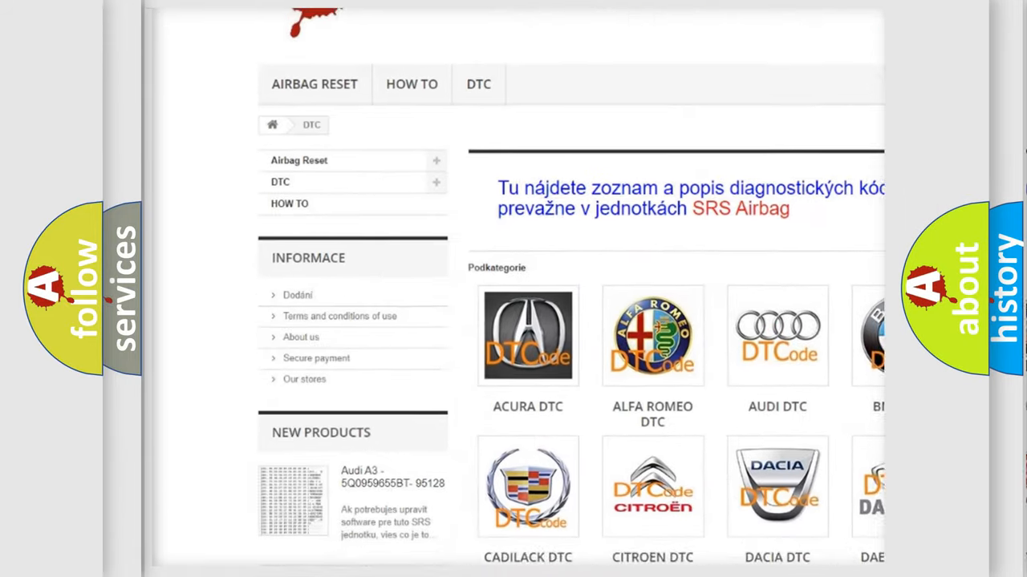
pyautogui.scroll(-3)
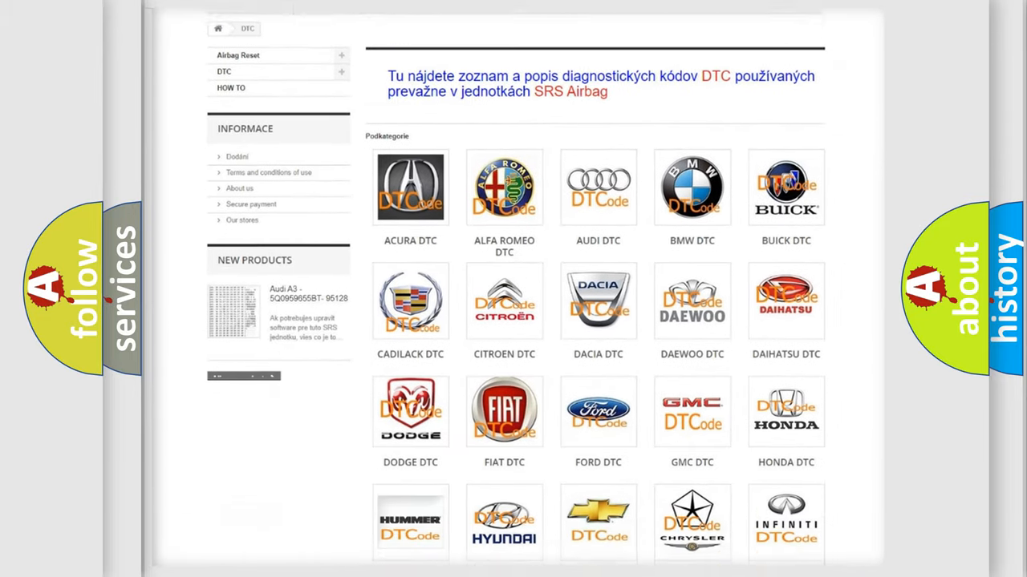
pyautogui.scroll(-3)
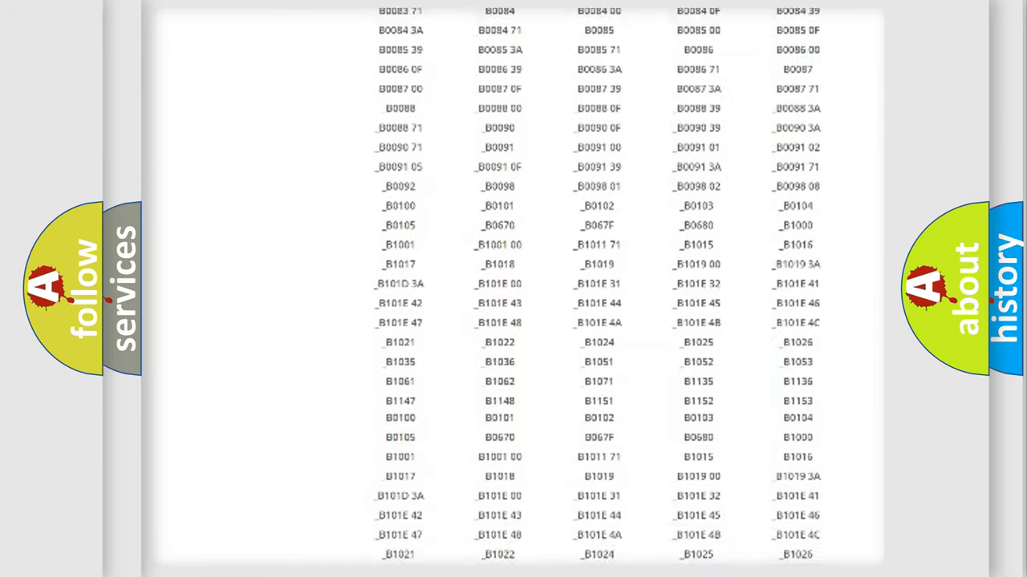
pyautogui.scroll(-3)
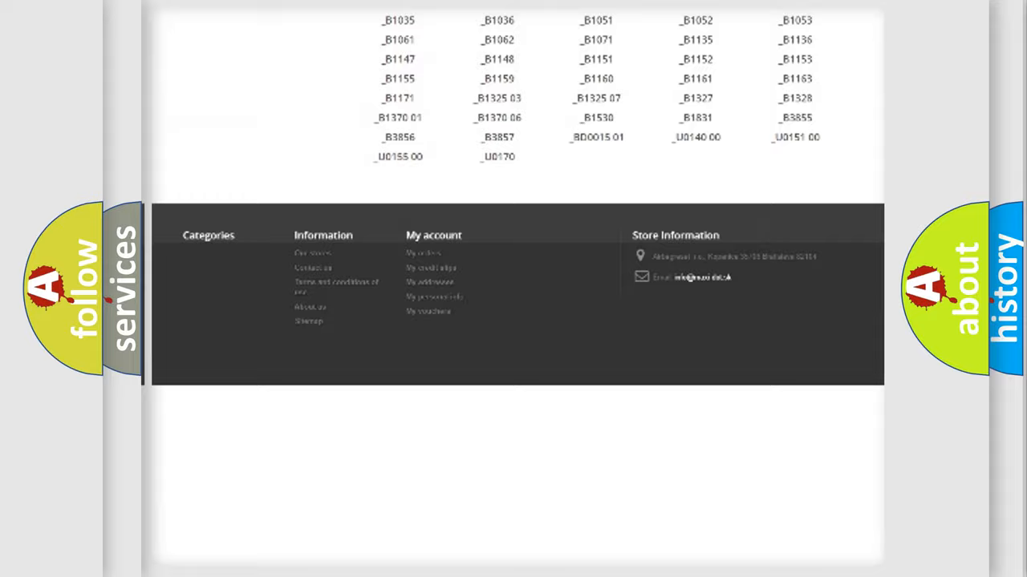
pyautogui.scroll(3)
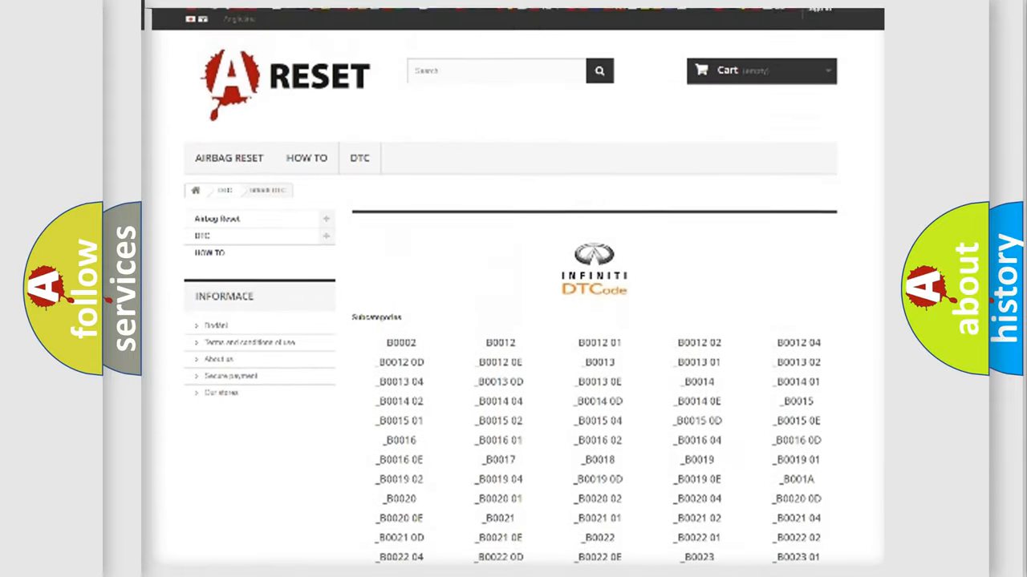